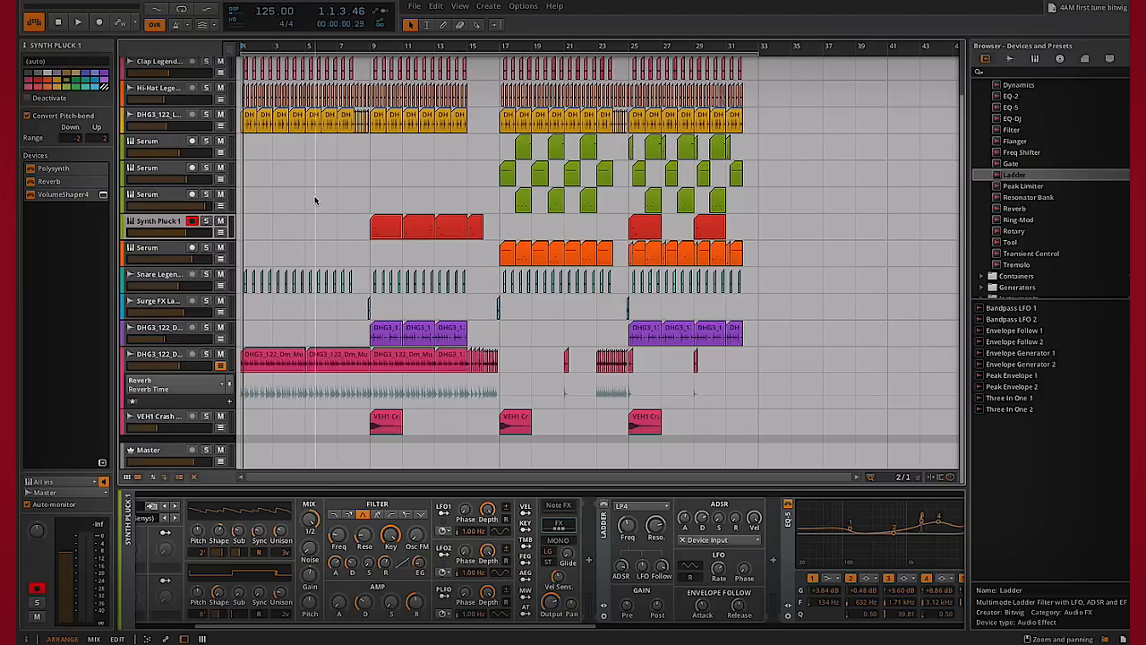
{"action": "mouse_move", "coordinate": [339, 207]}
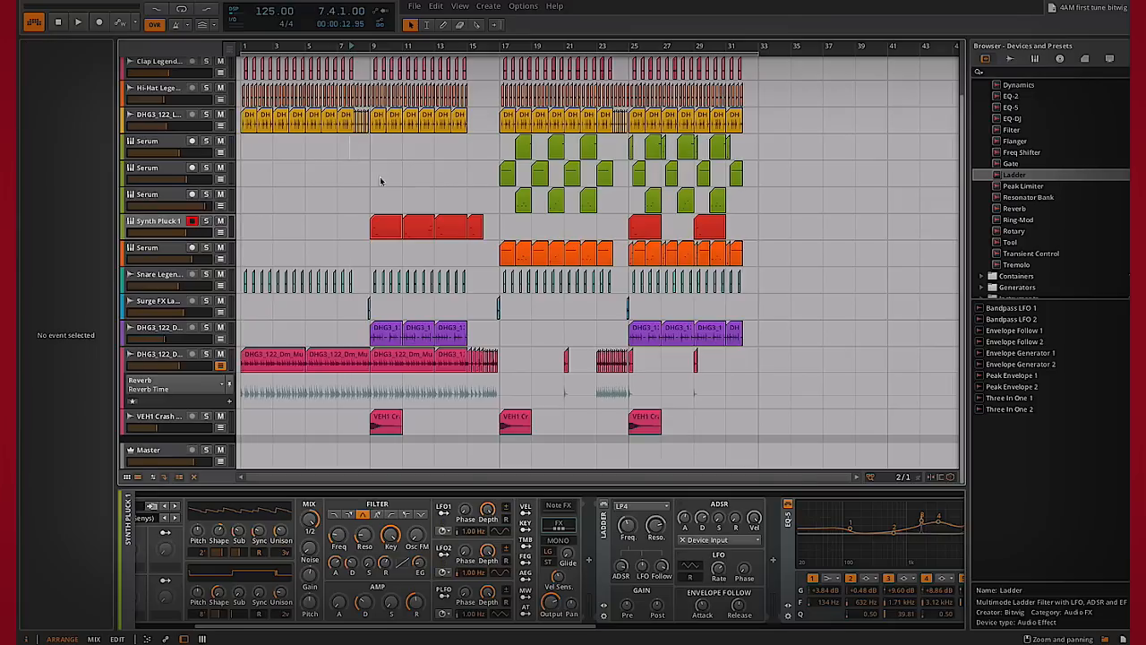
{"action": "mouse_move", "coordinate": [383, 190]}
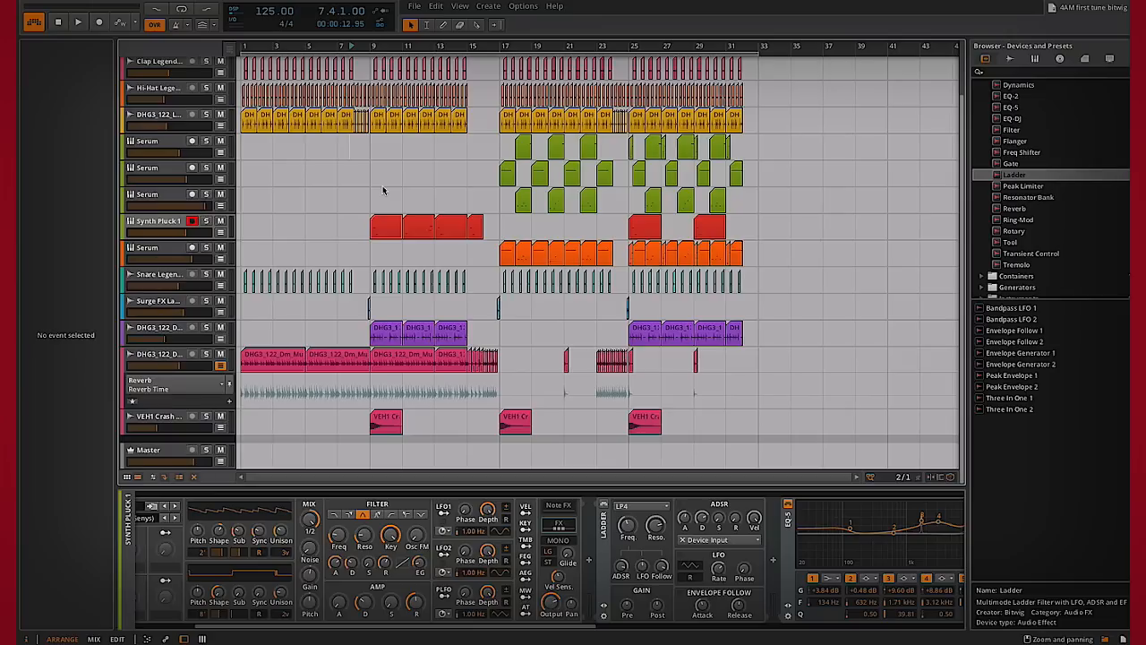
Deselect events in the arranger so the Big Kick and House kick 1 tracks can be viewed
{"action": "left_click", "coordinate": [77, 21]}
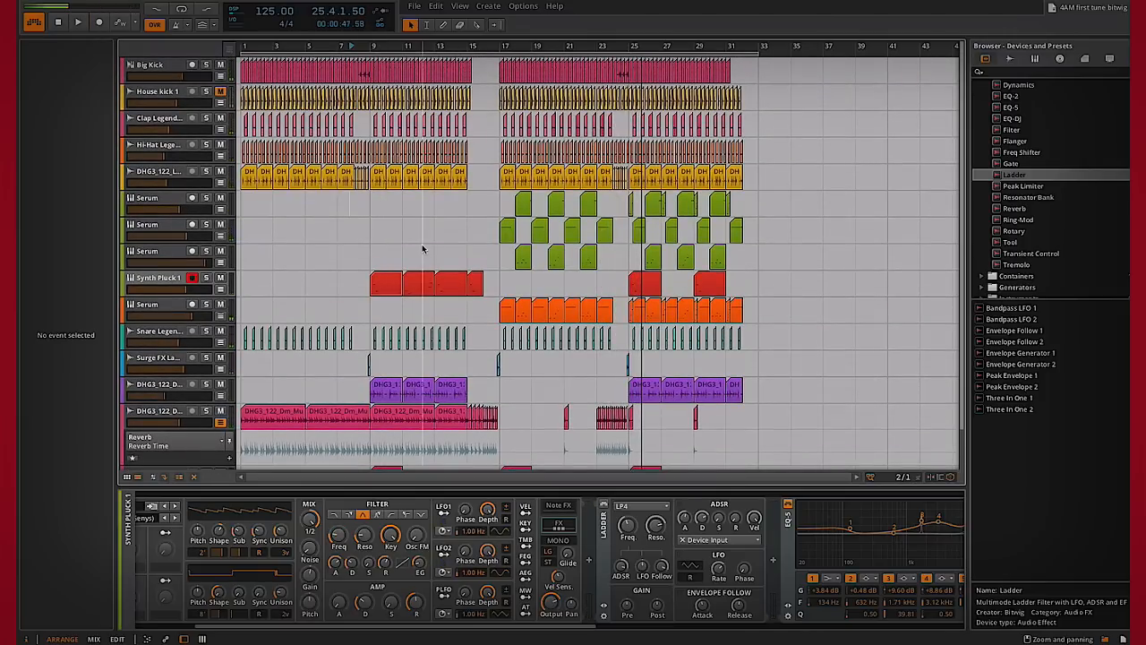
{"action": "mouse_move", "coordinate": [465, 240]}
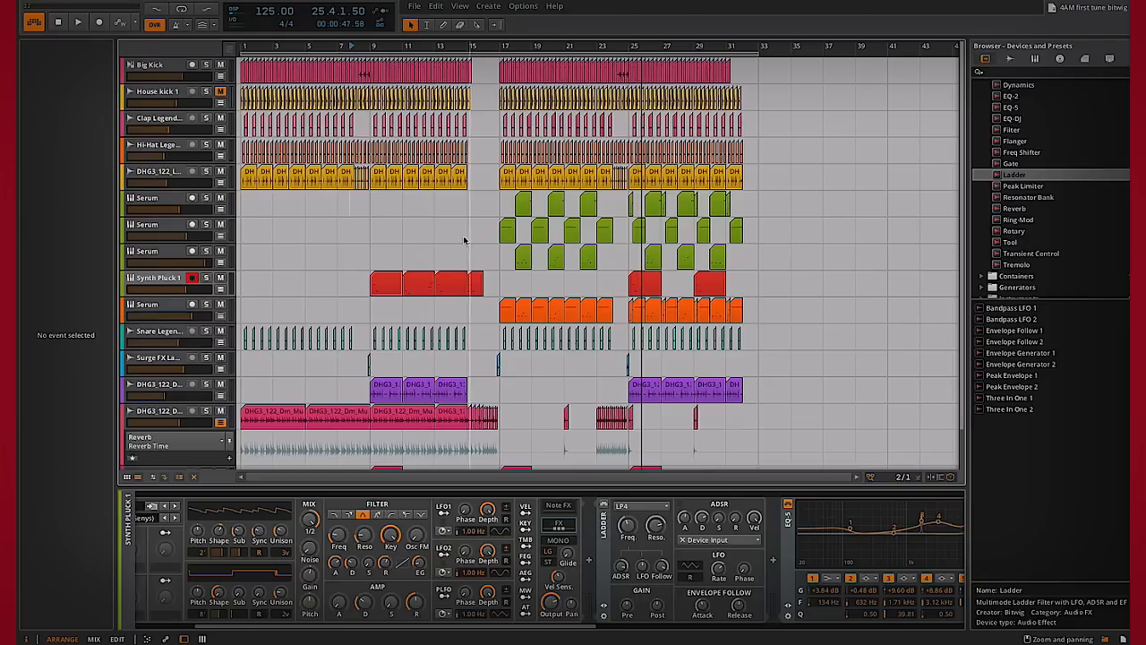
{"action": "mouse_move", "coordinate": [434, 236]}
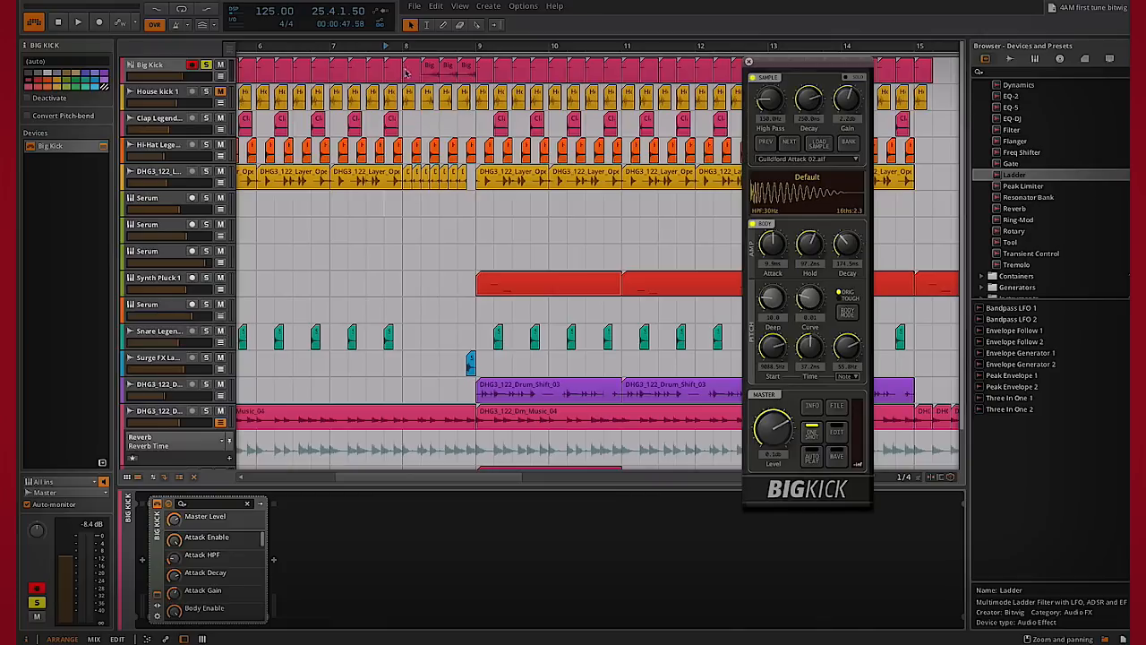
Select the small Big Kick clips in bar 8 and delete them, leaving a break before bar 9
{"action": "left_click", "coordinate": [320, 70]}
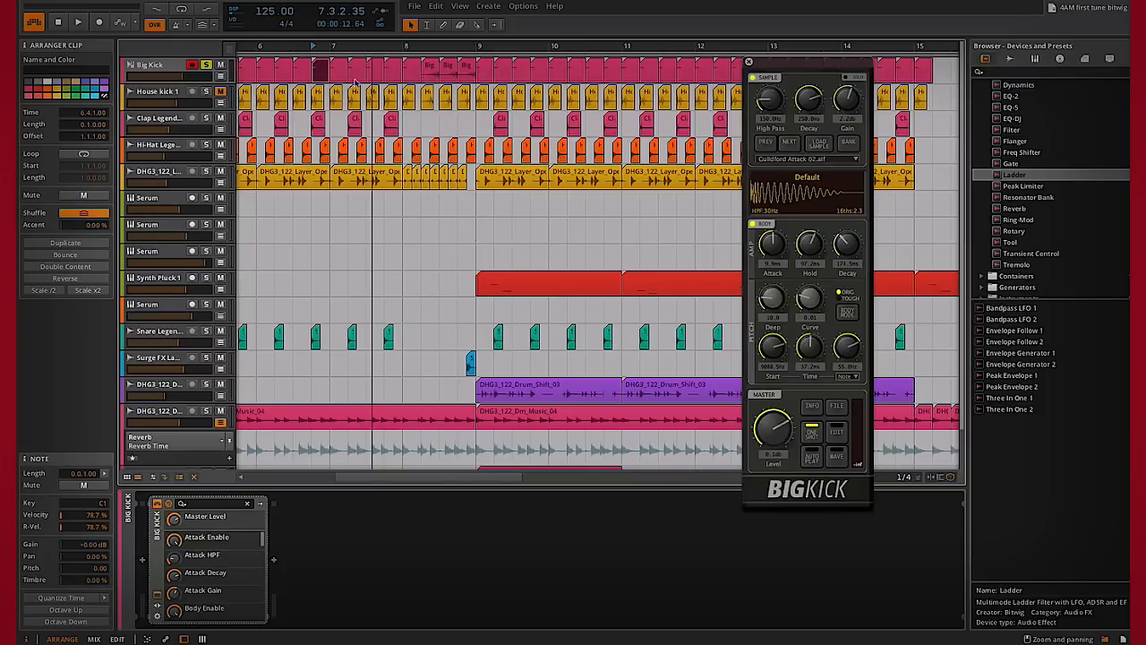
{"action": "left_click", "coordinate": [77, 22]}
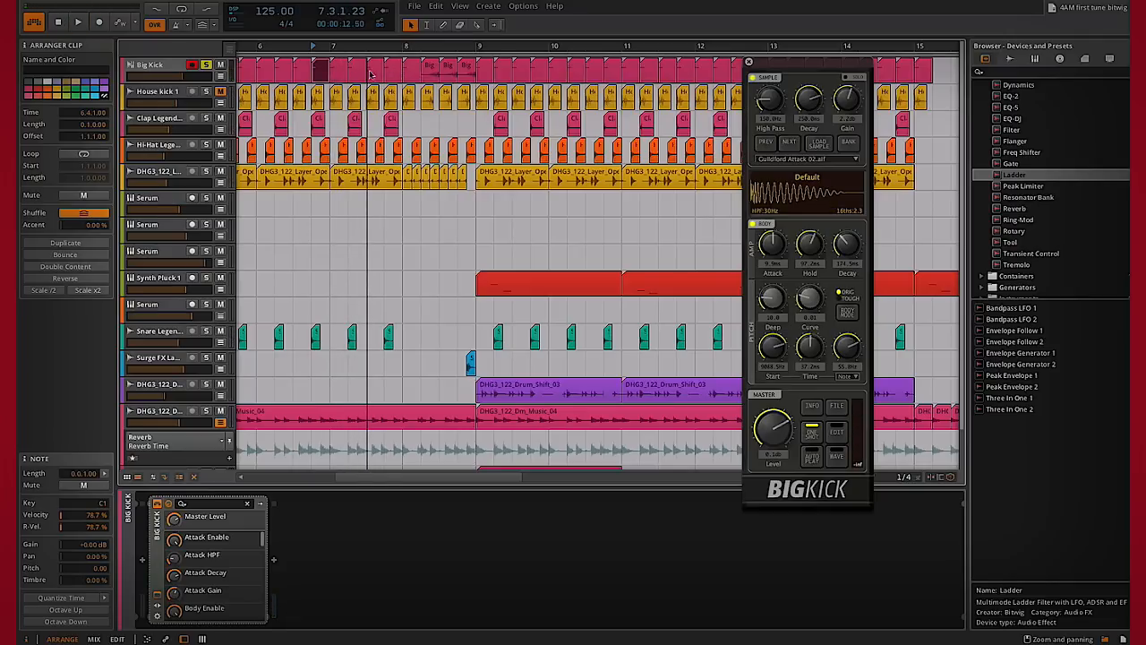
{"action": "mouse_move", "coordinate": [464, 70]}
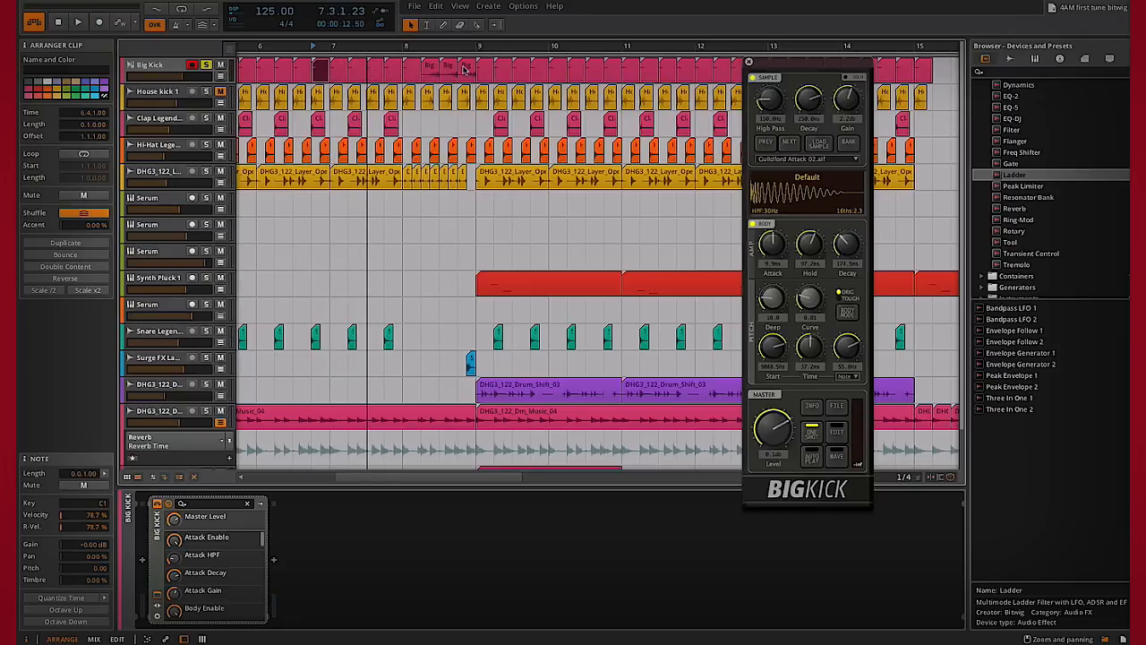
{"action": "left_click", "coordinate": [448, 69]}
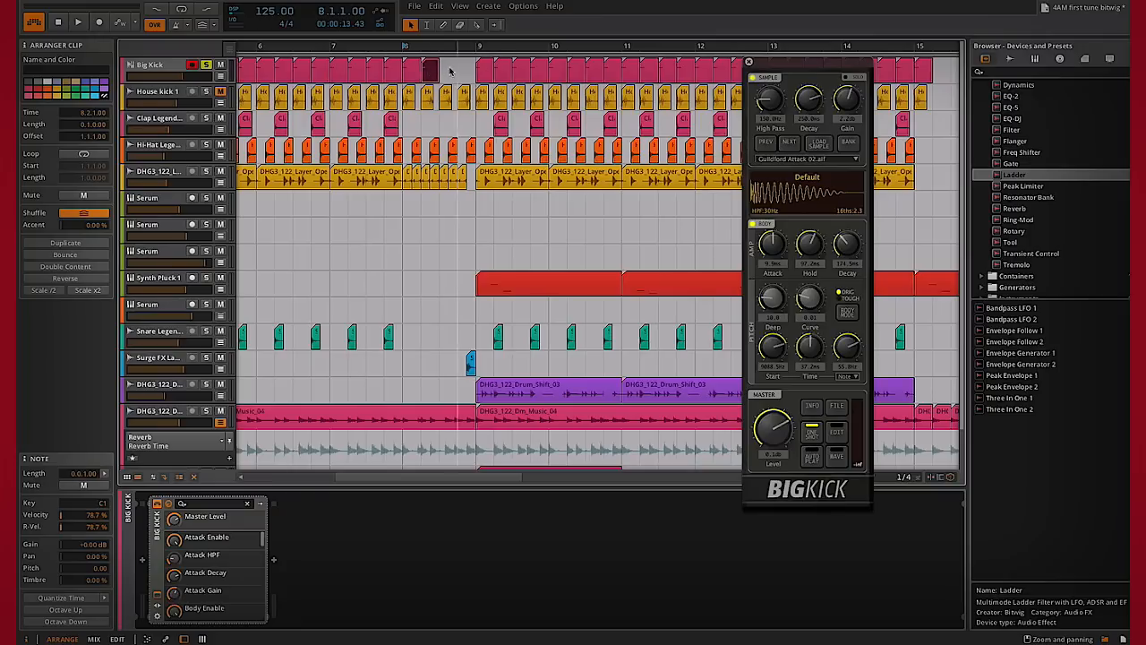
Bounce the bar-8 Big Kick clip in place, then repeat the bounced clip across bar 8
{"action": "right_click", "coordinate": [448, 71]}
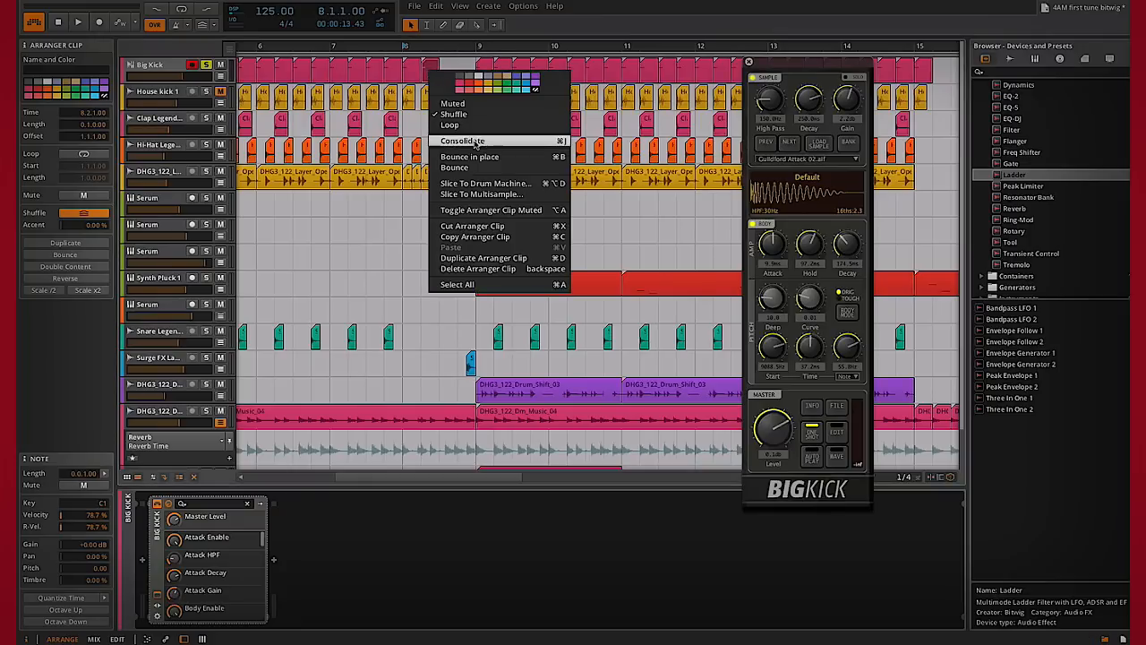
{"action": "left_click", "coordinate": [463, 140]}
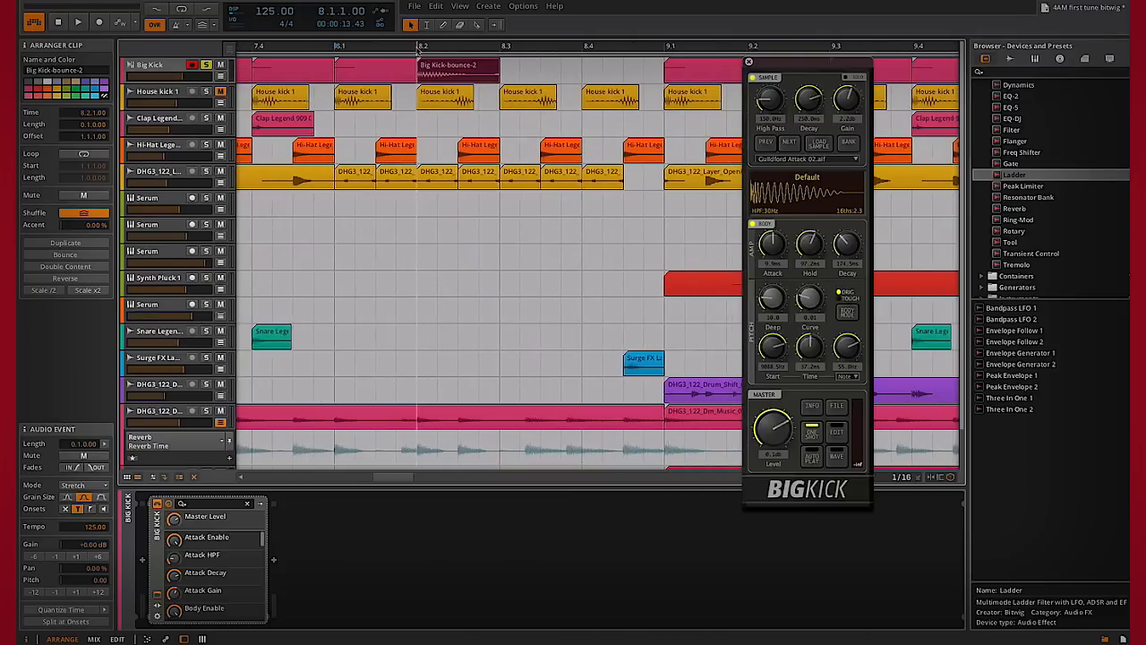
{"action": "left_click", "coordinate": [529, 70]}
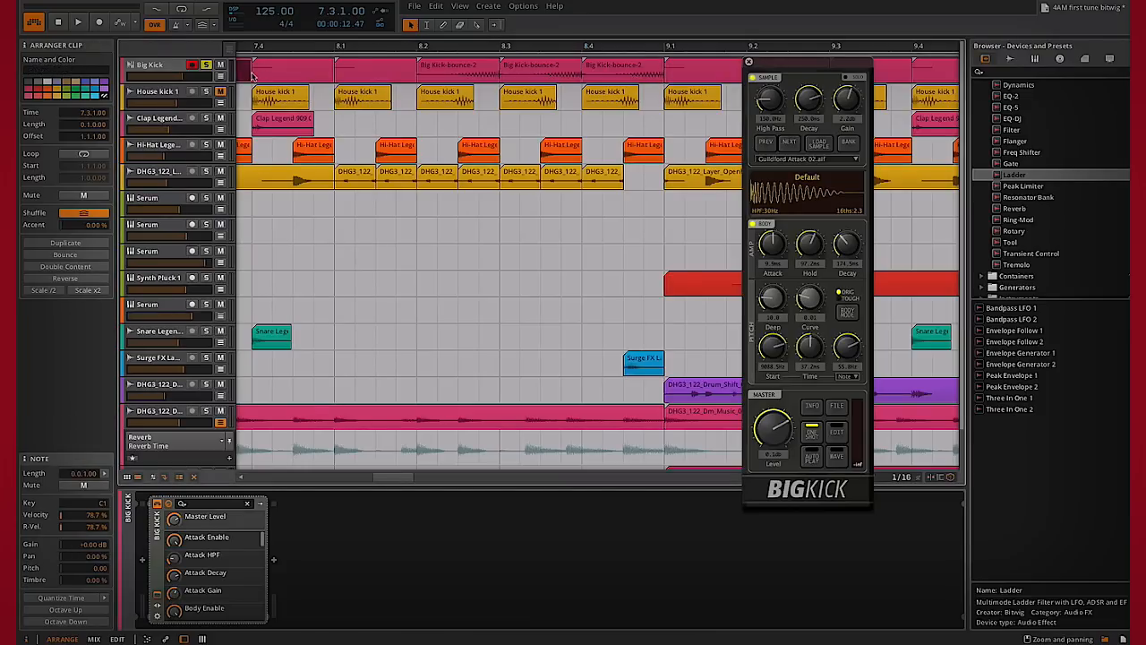
{"action": "left_click", "coordinate": [78, 22]}
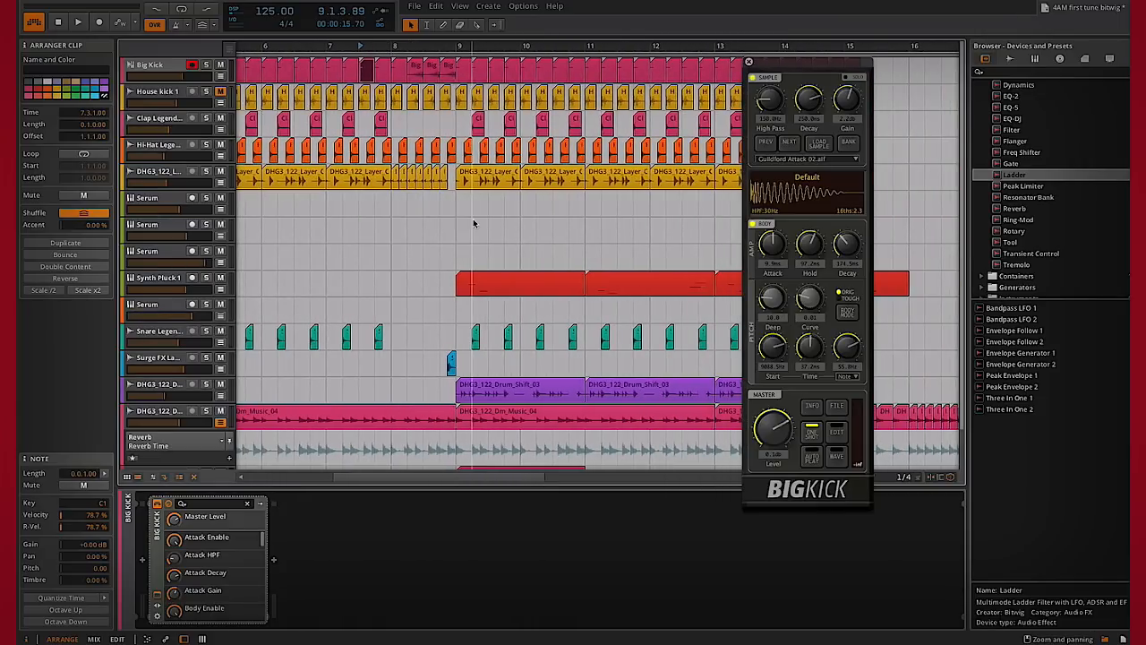
Scroll the arranger down and right to the Serum clips around bar 18
{"action": "scroll", "scroll_direction": "down", "scroll_amount": 3}
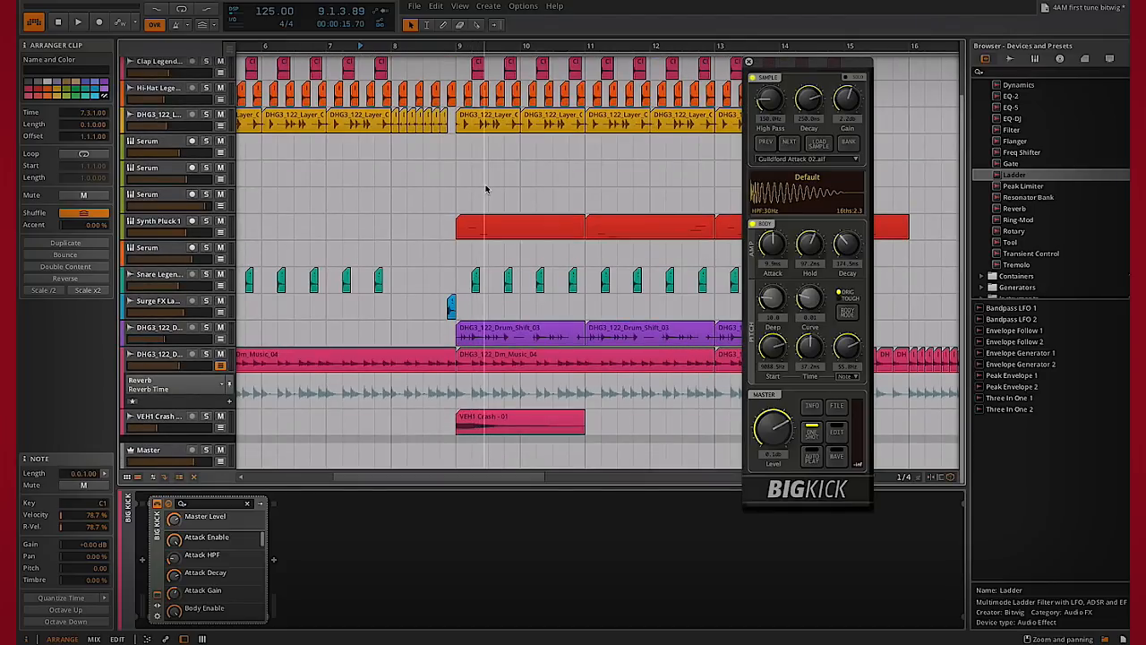
{"action": "scroll", "scroll_direction": "right", "scroll_amount": 3}
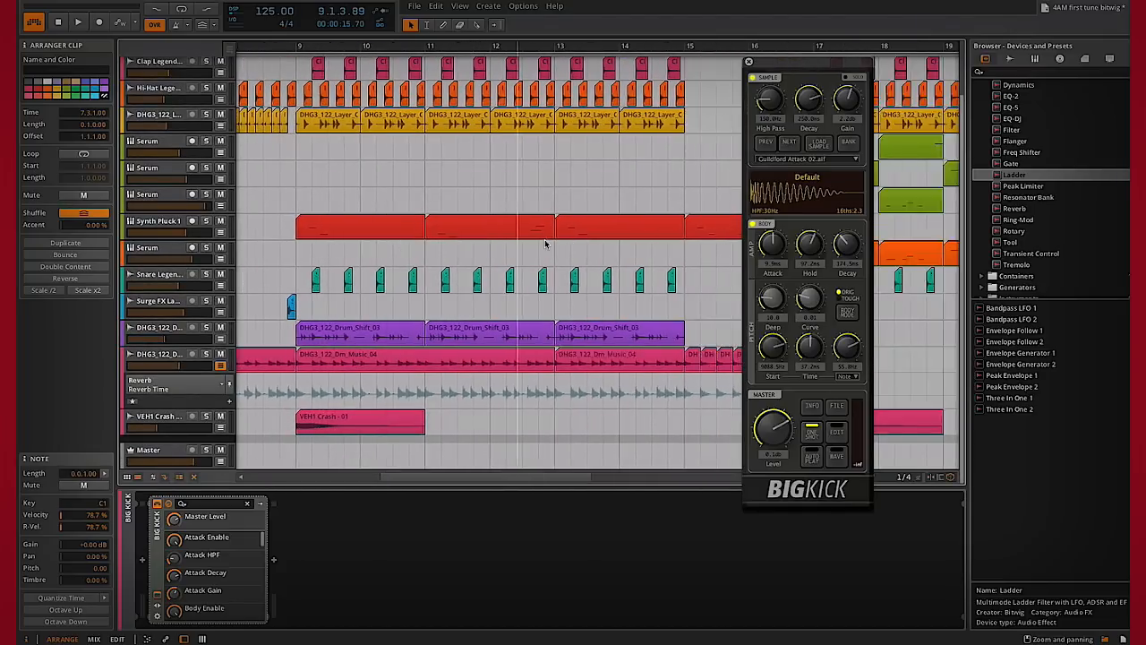
{"action": "scroll", "scroll_direction": "right", "scroll_amount": 3}
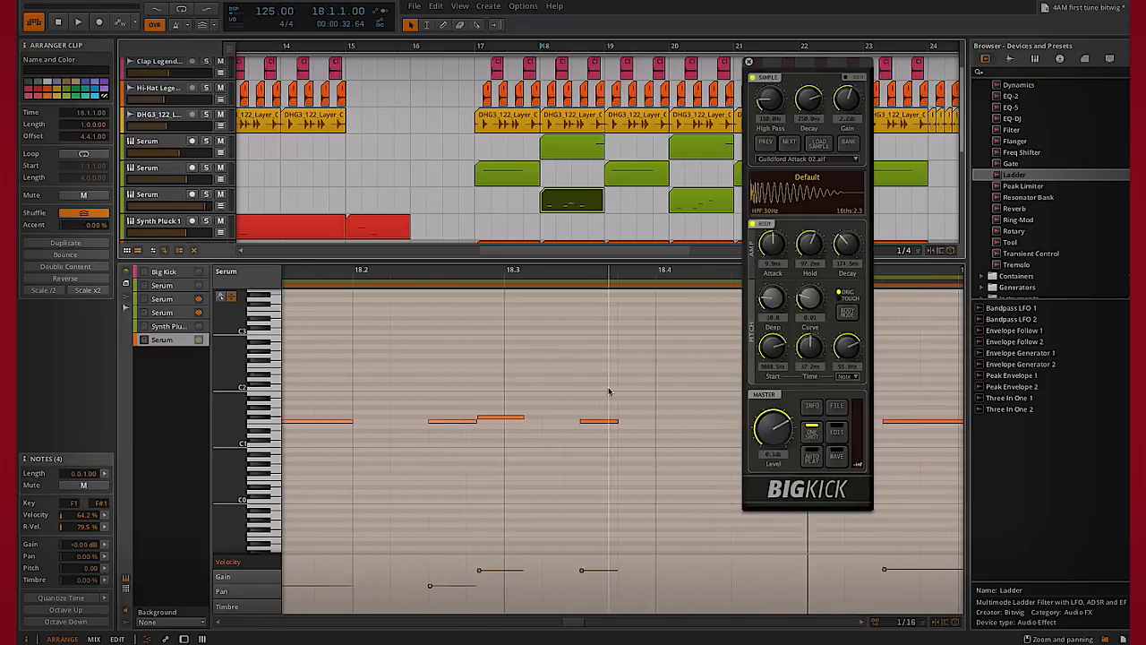
Set the note editor's Background to None, hiding the drum audio behind the Serum notes
{"action": "scroll", "scroll_direction": "right", "scroll_amount": 3}
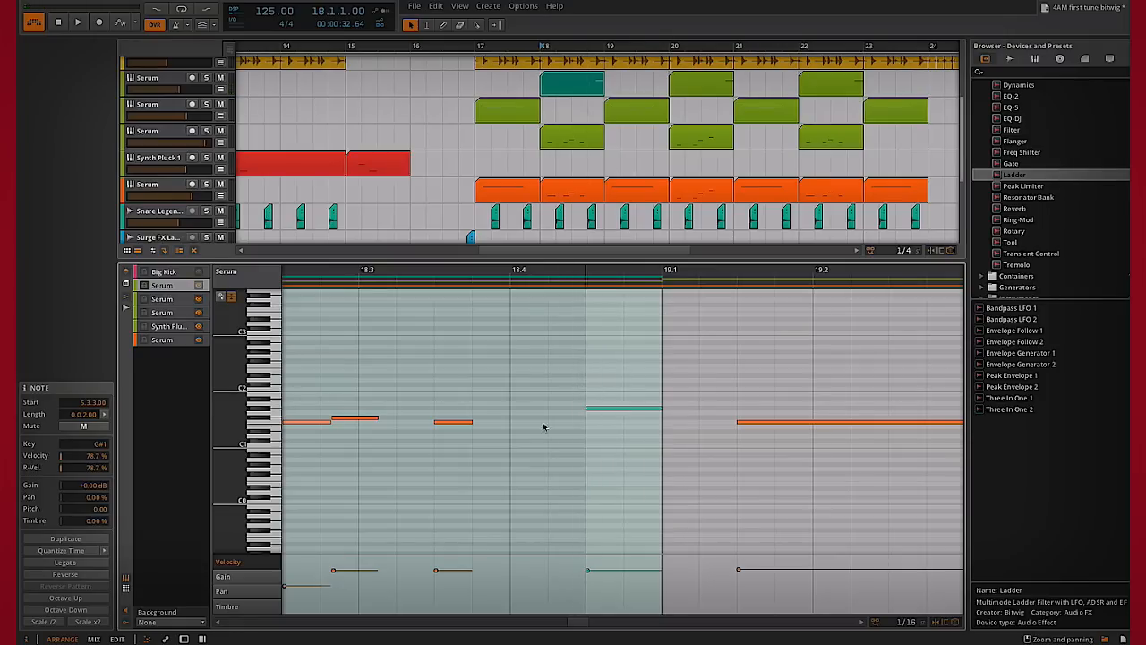
{"action": "mouse_move", "coordinate": [433, 220]}
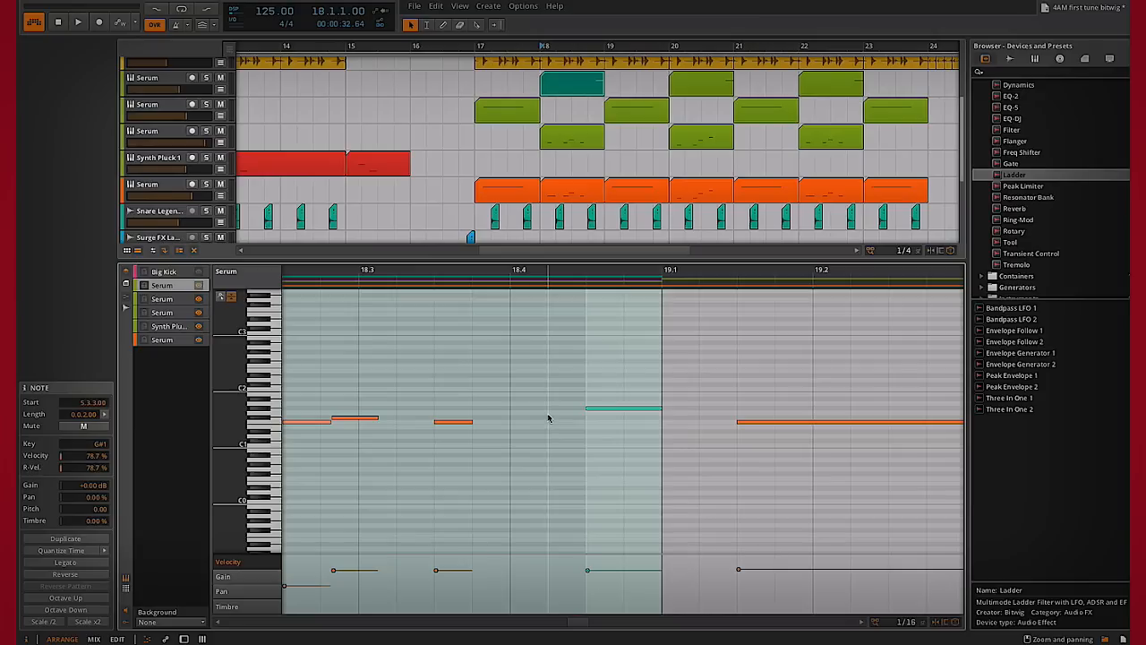
{"action": "mouse_move", "coordinate": [492, 364]}
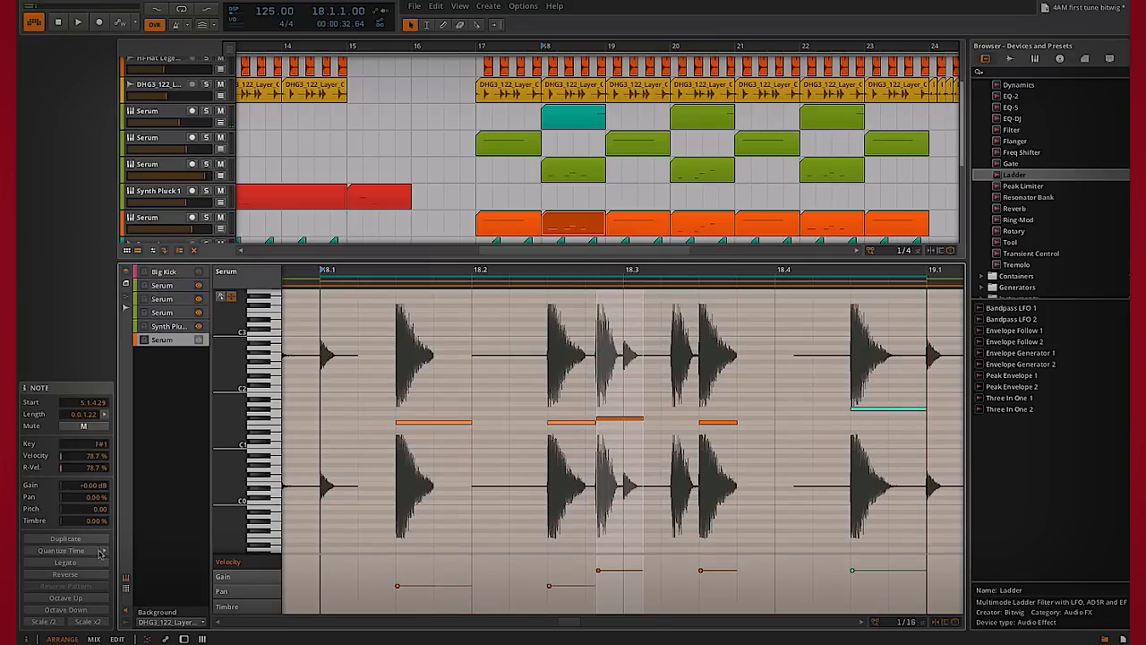
{"action": "left_click", "coordinate": [102, 551]}
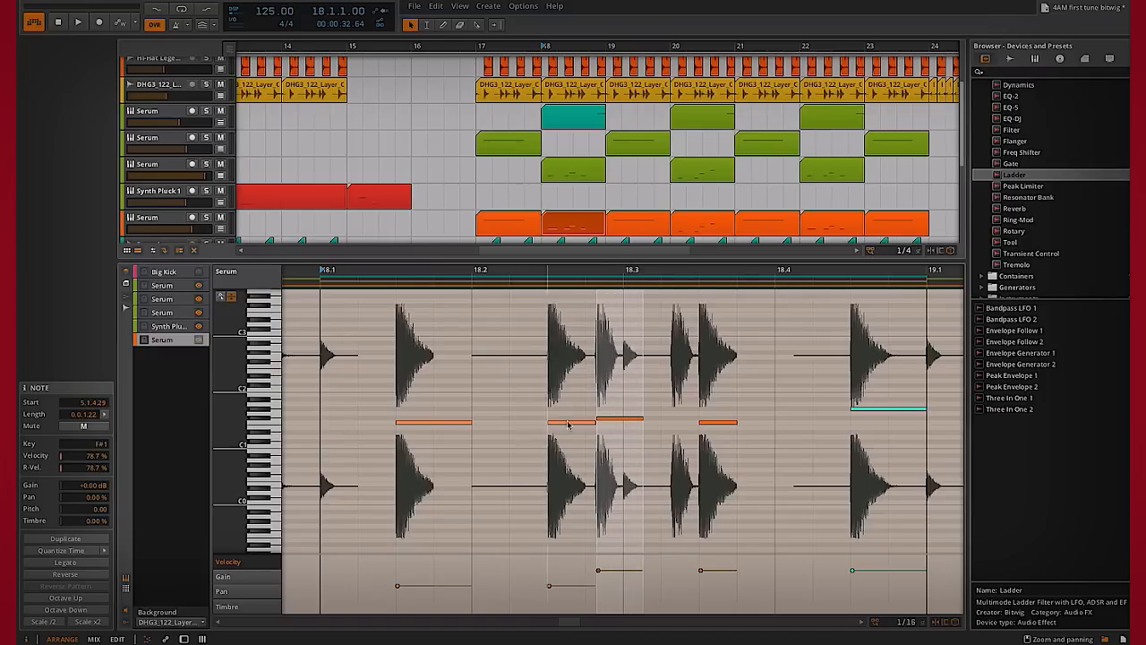
{"action": "mouse_move", "coordinate": [240, 412]}
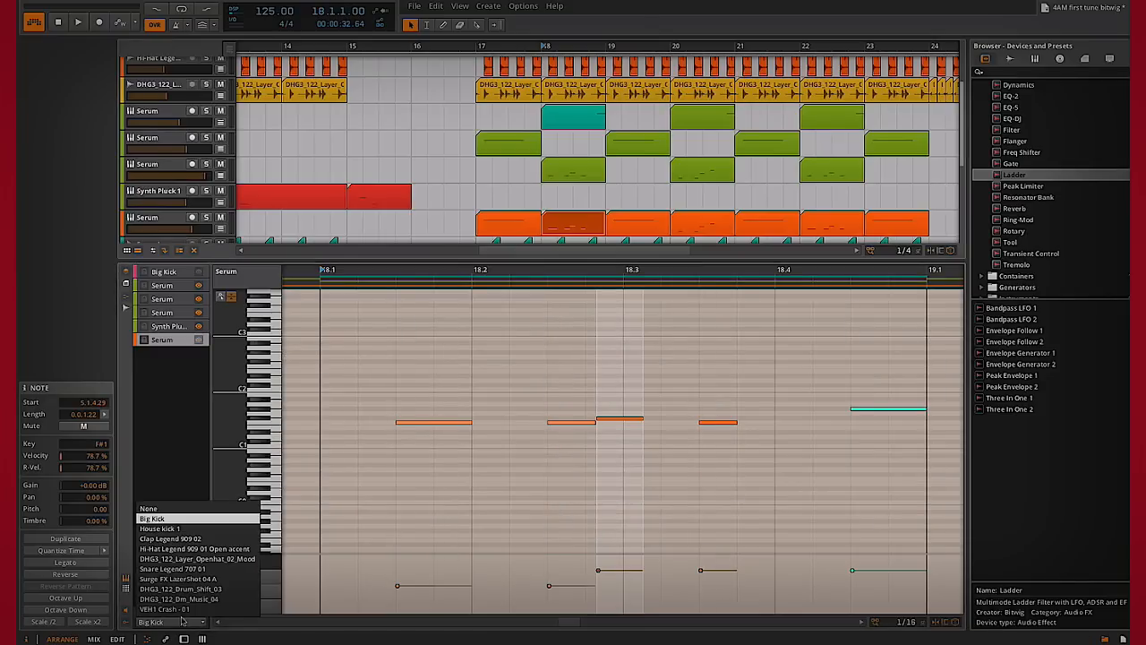
{"action": "left_click", "coordinate": [170, 539]}
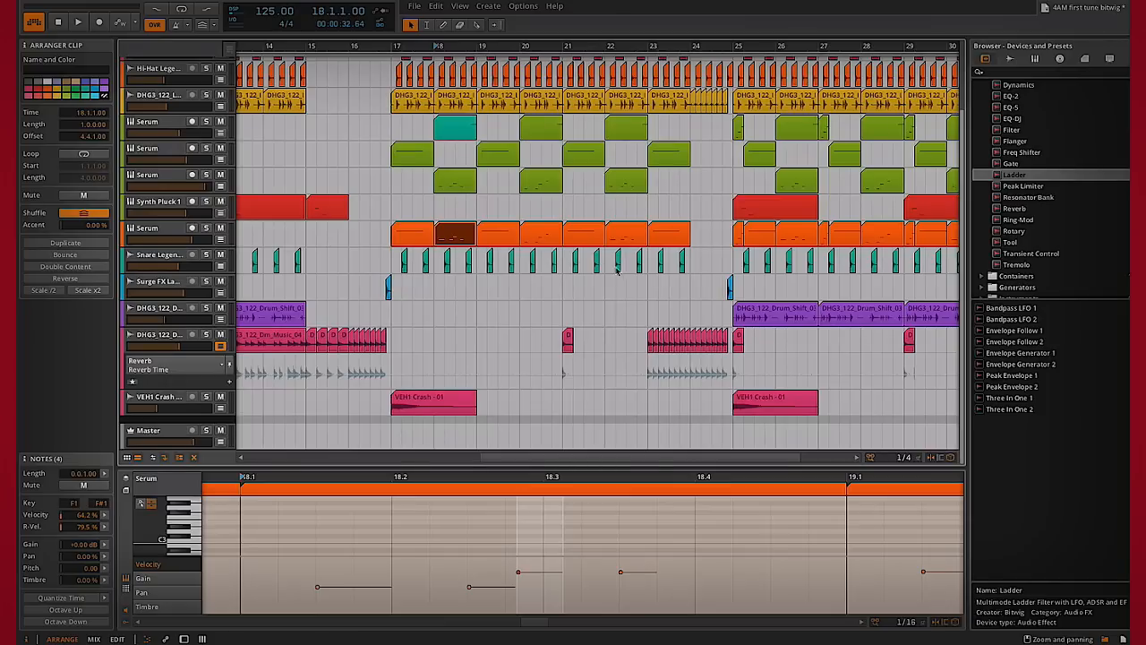
Select the Synth Pluck 1 track to show its Polysynth, Reverb and volume shaper devices
{"action": "scroll", "scroll_direction": "left", "scroll_amount": 3}
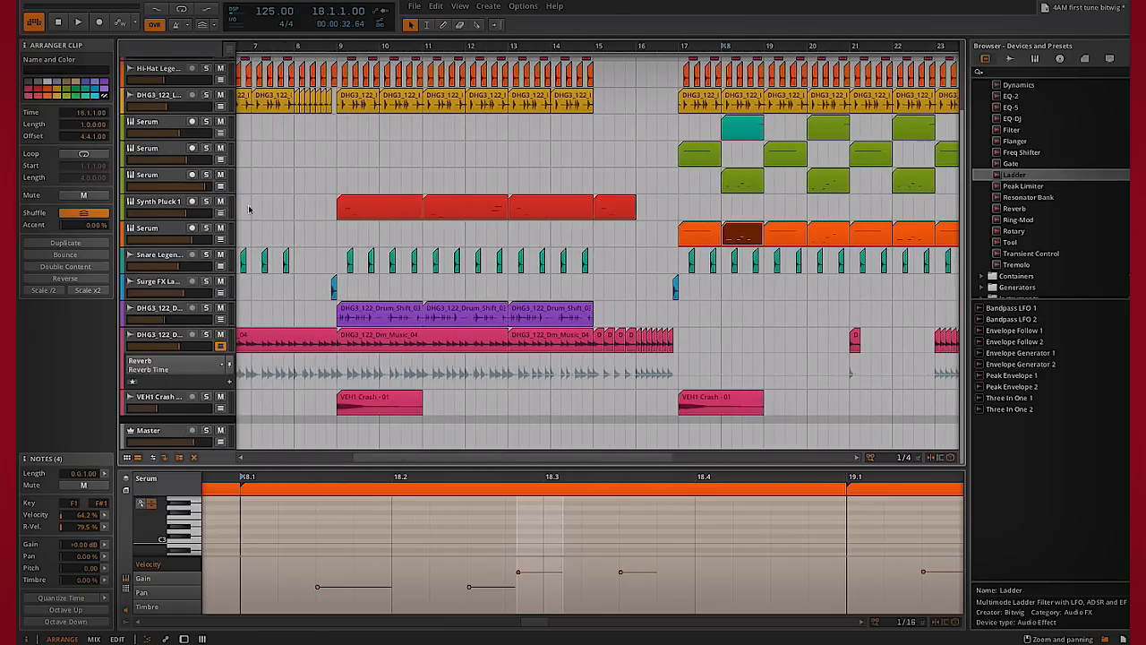
{"action": "left_click", "coordinate": [376, 208]}
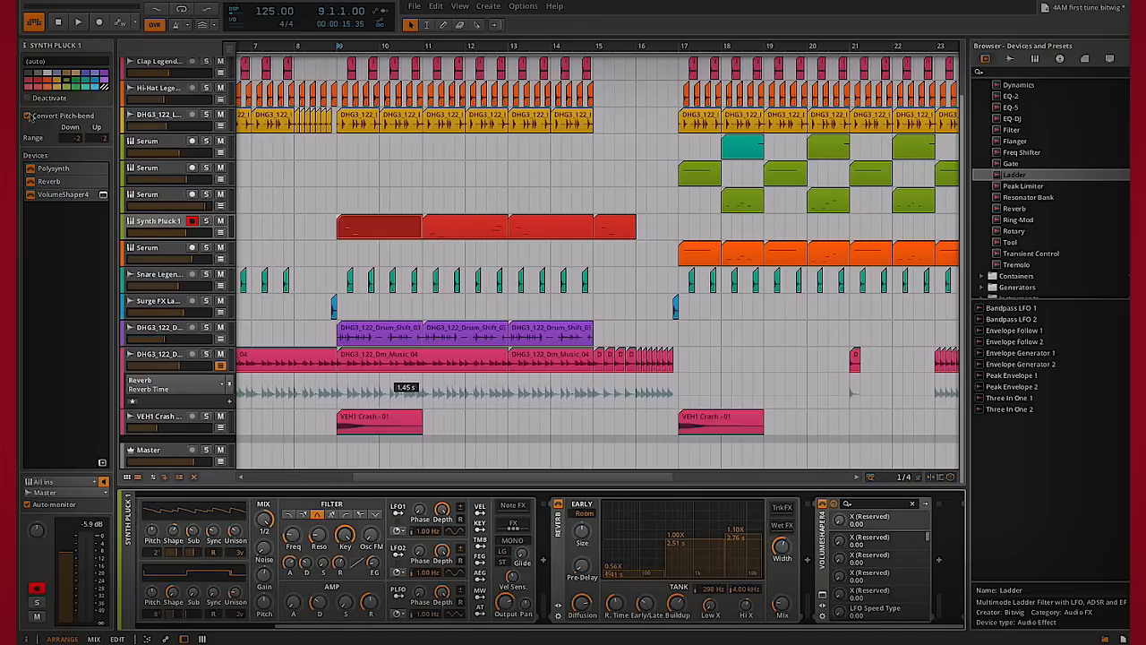
{"action": "mouse_move", "coordinate": [598, 509]}
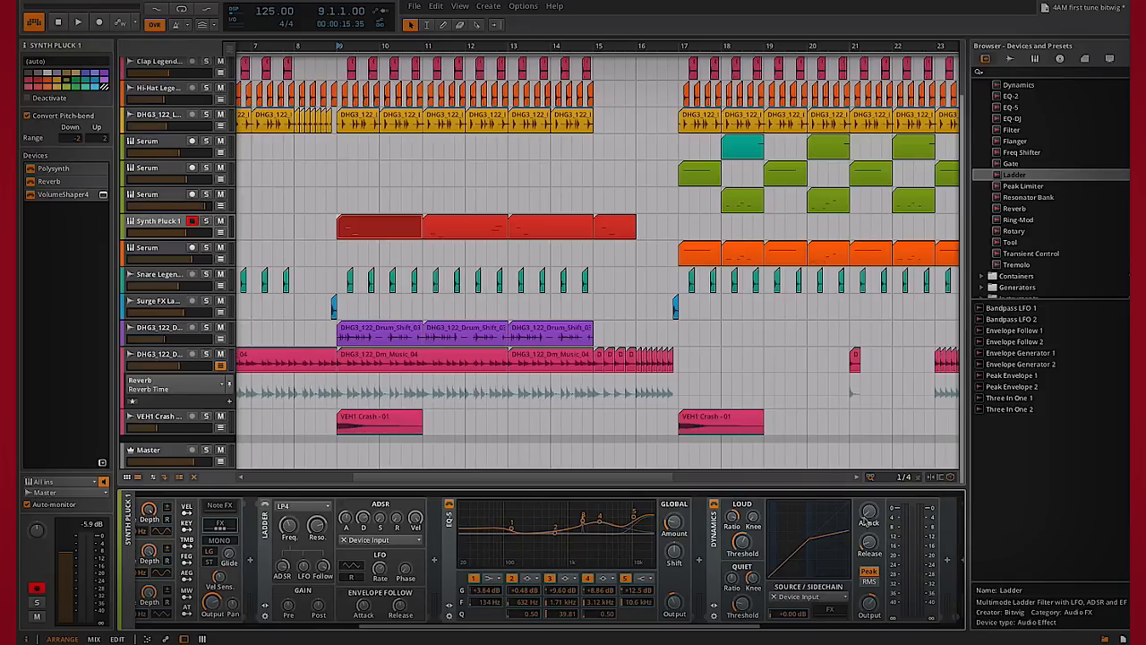
{"action": "mouse_move", "coordinate": [868, 519]}
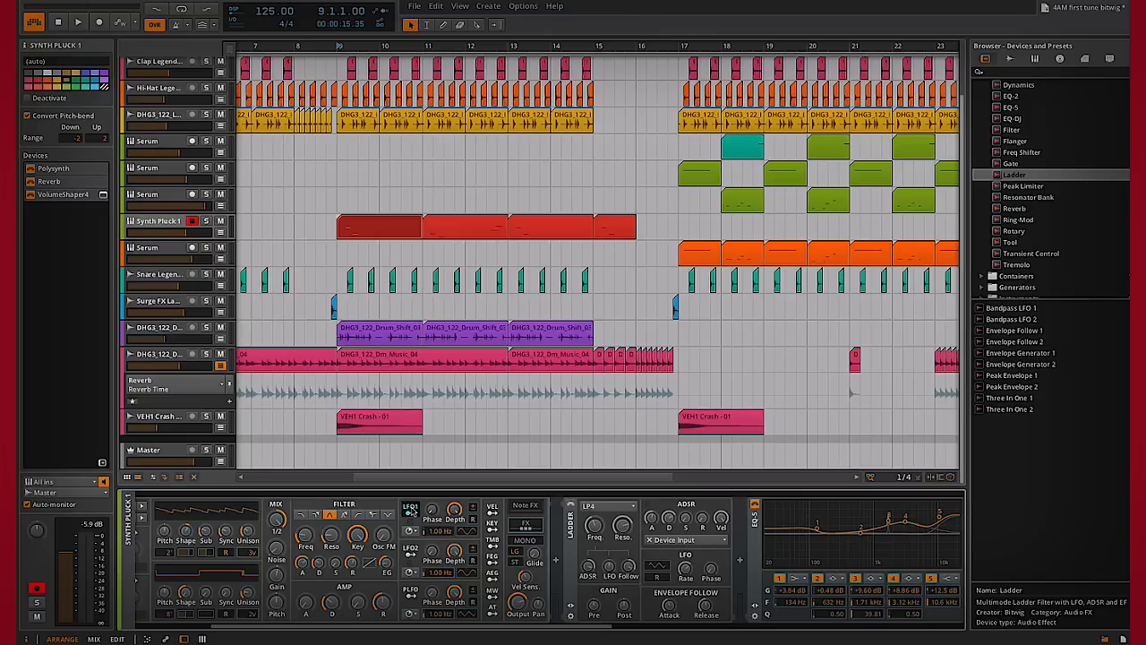
{"action": "mouse_move", "coordinate": [497, 526]}
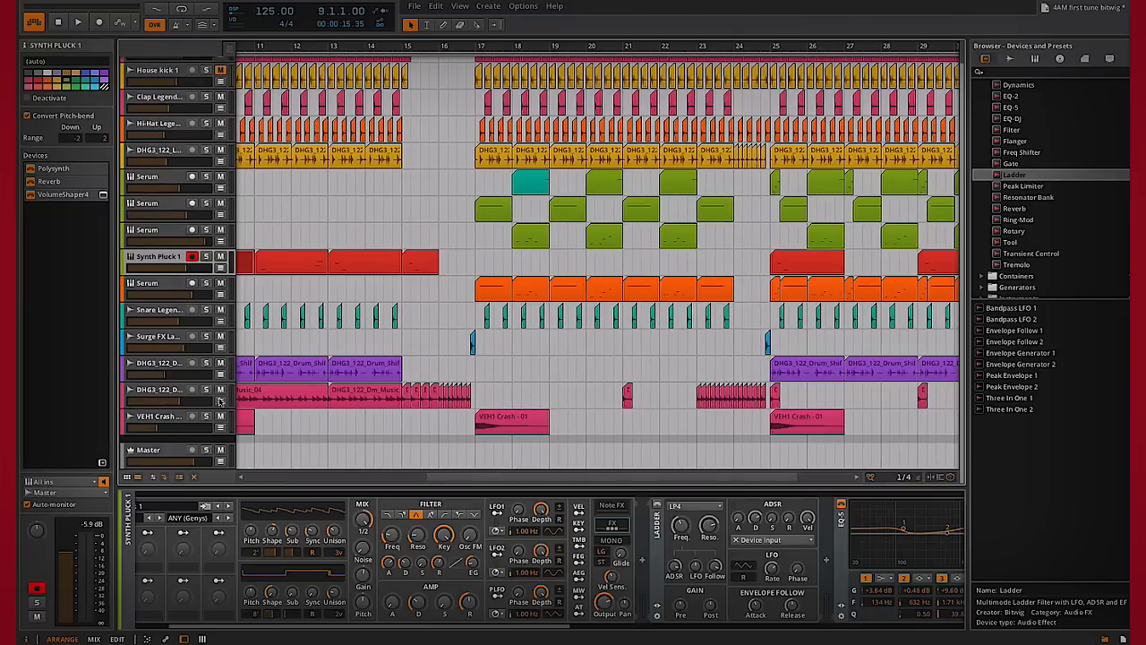
Scroll down to the DHG3_122_Dm_Music_04 track's filter automation lanes
{"action": "scroll", "scroll_direction": "down", "scroll_amount": 3}
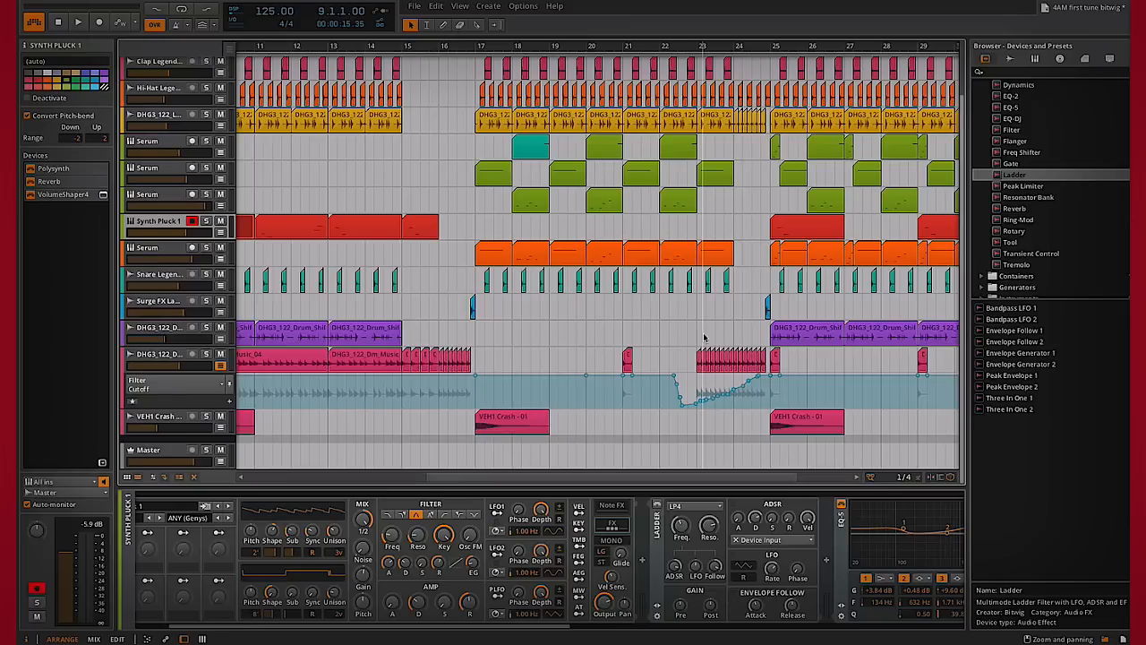
{"action": "mouse_move", "coordinate": [716, 345]}
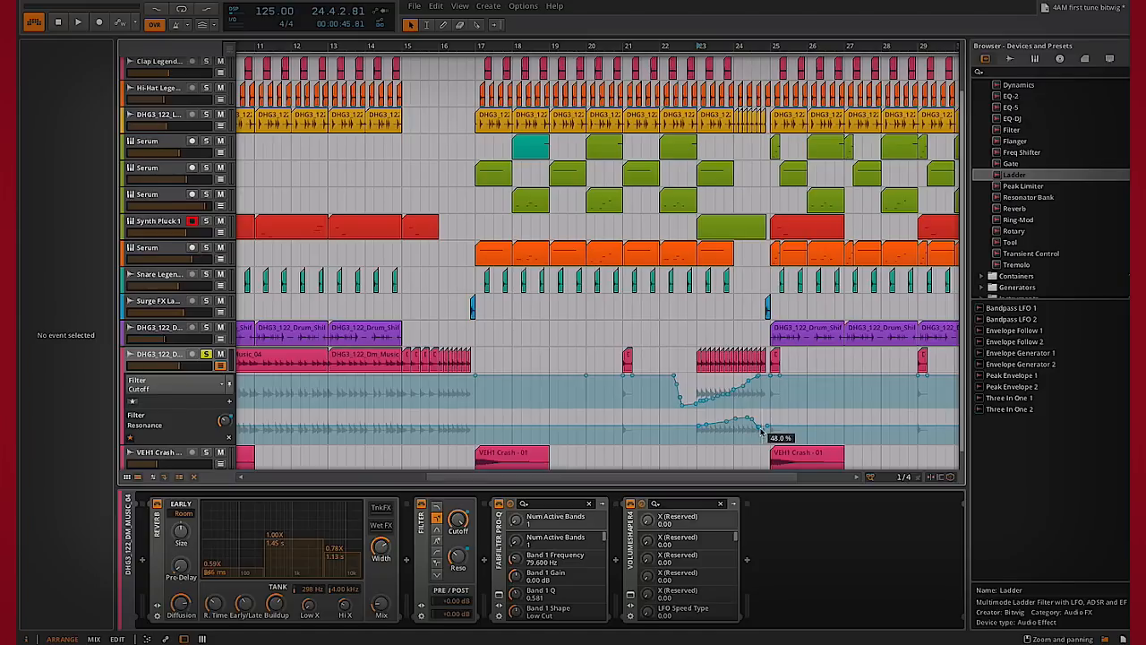
Close the Filter Resonance lane and zoom out to show the whole song, bars 1–34
{"action": "left_click", "coordinate": [675, 426]}
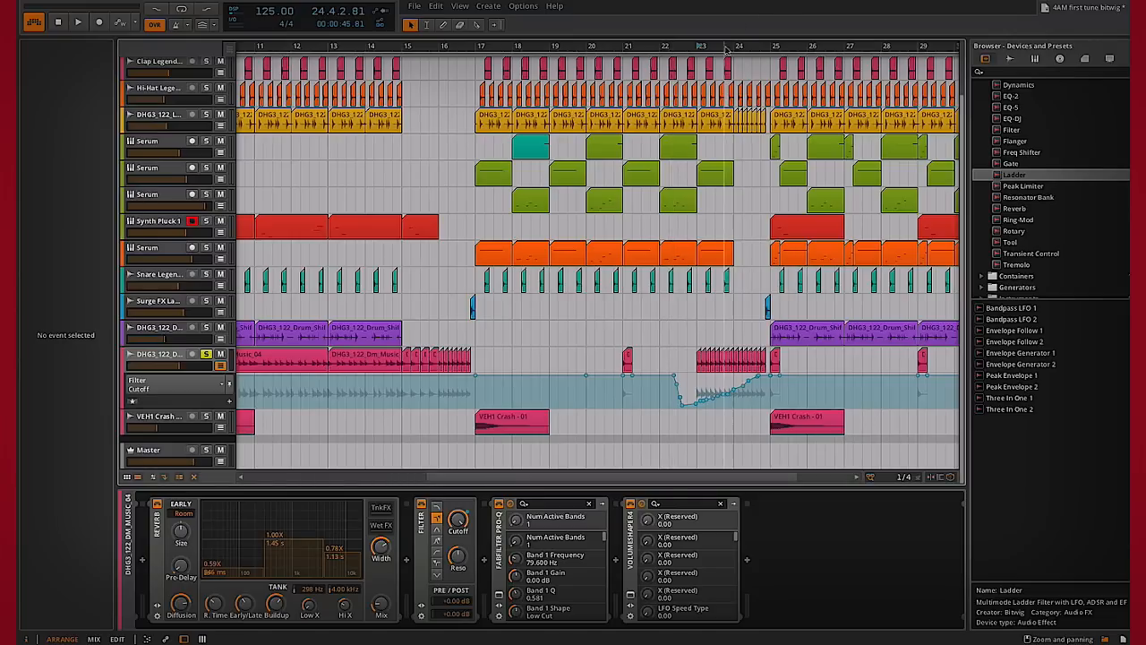
{"action": "left_click", "coordinate": [436, 6]}
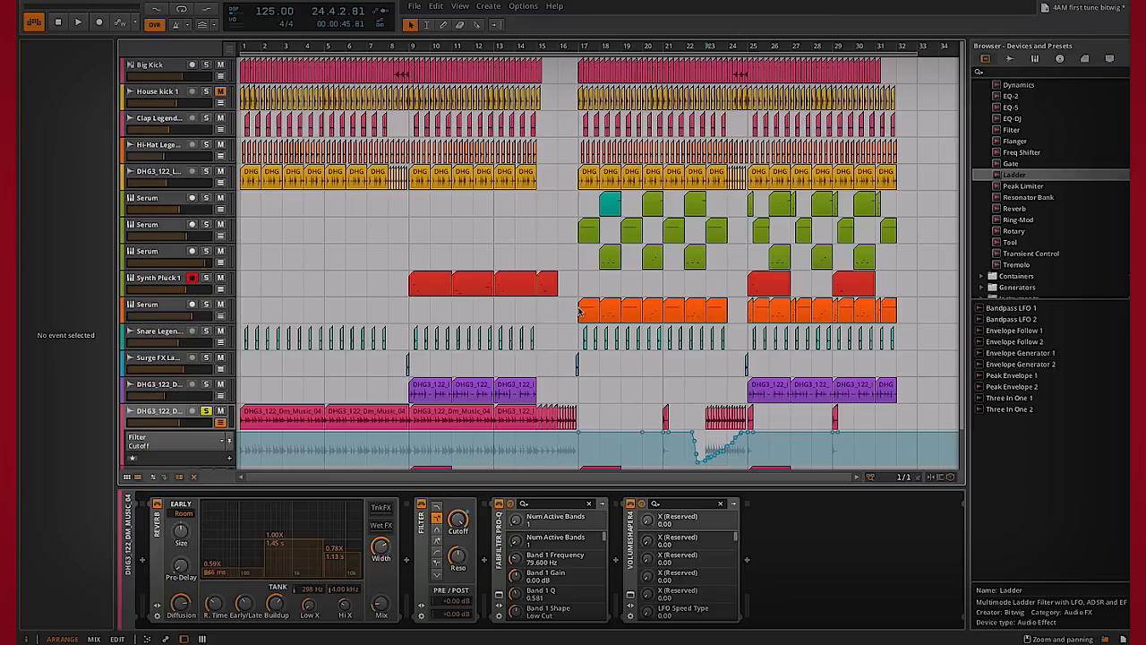
{"action": "mouse_move", "coordinate": [672, 382]}
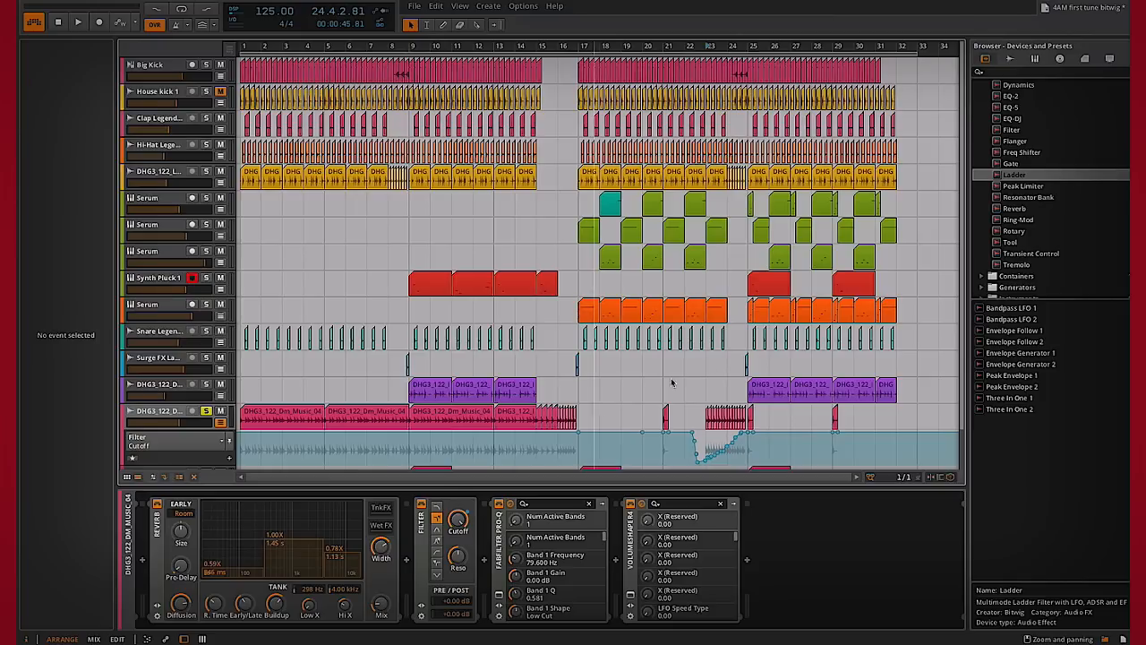
Select the middle Serum track to show Serum, OTT, Reverb, Pro-Q, Ozone 6 and VolumeShaper4
{"action": "left_click", "coordinate": [148, 224]}
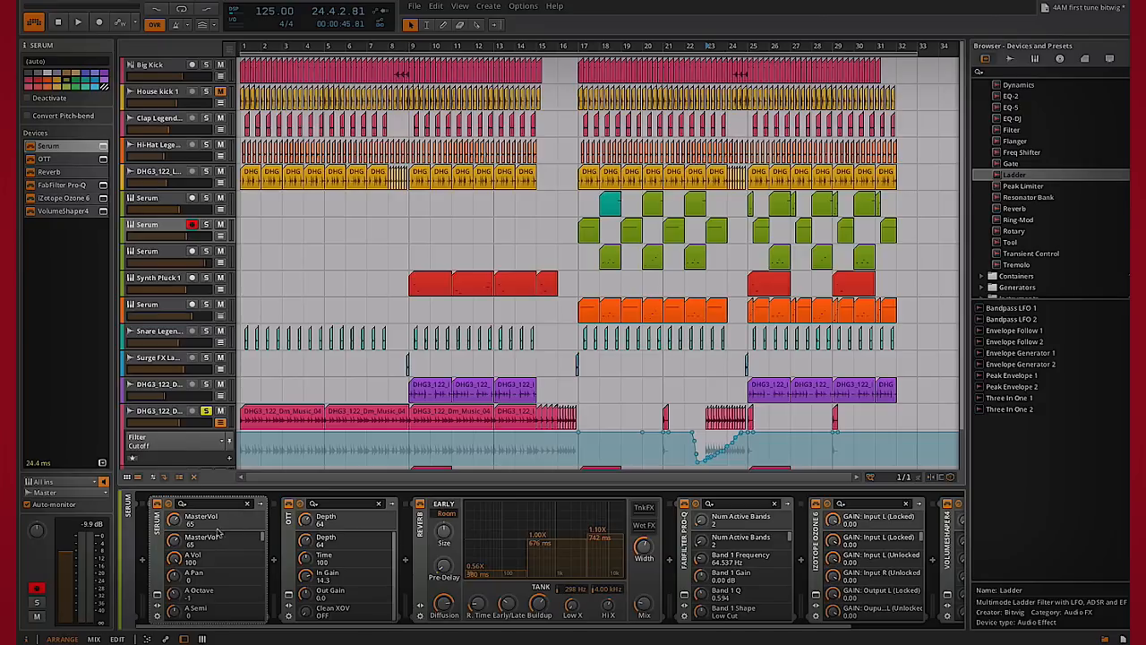
{"action": "mouse_move", "coordinate": [211, 537]}
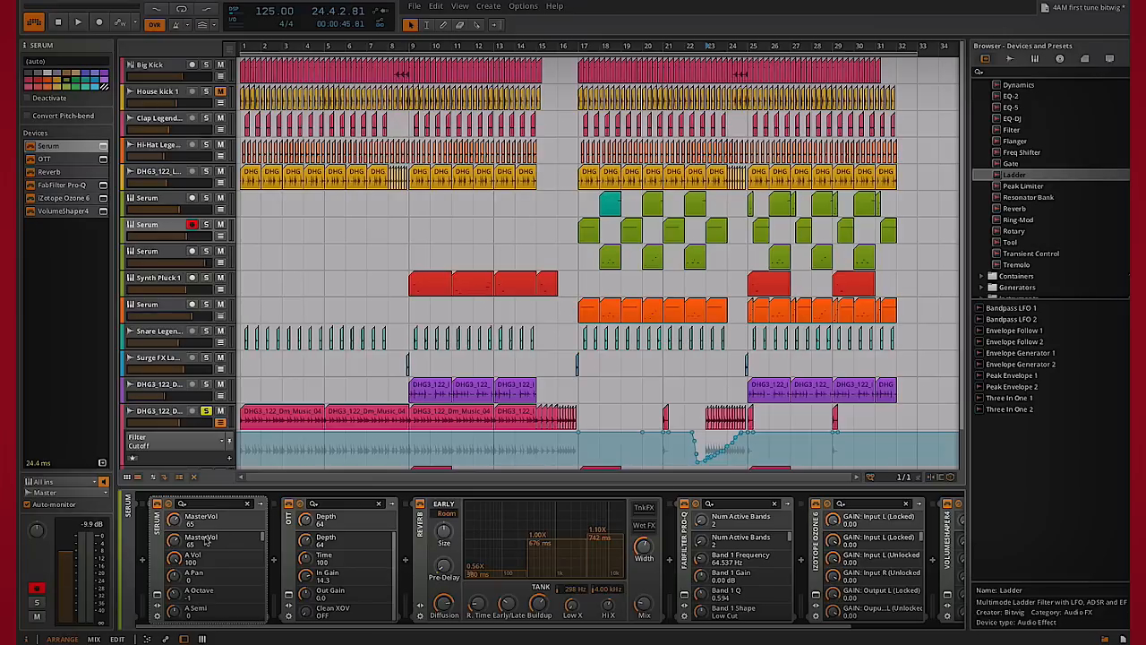
{"action": "mouse_move", "coordinate": [222, 560]}
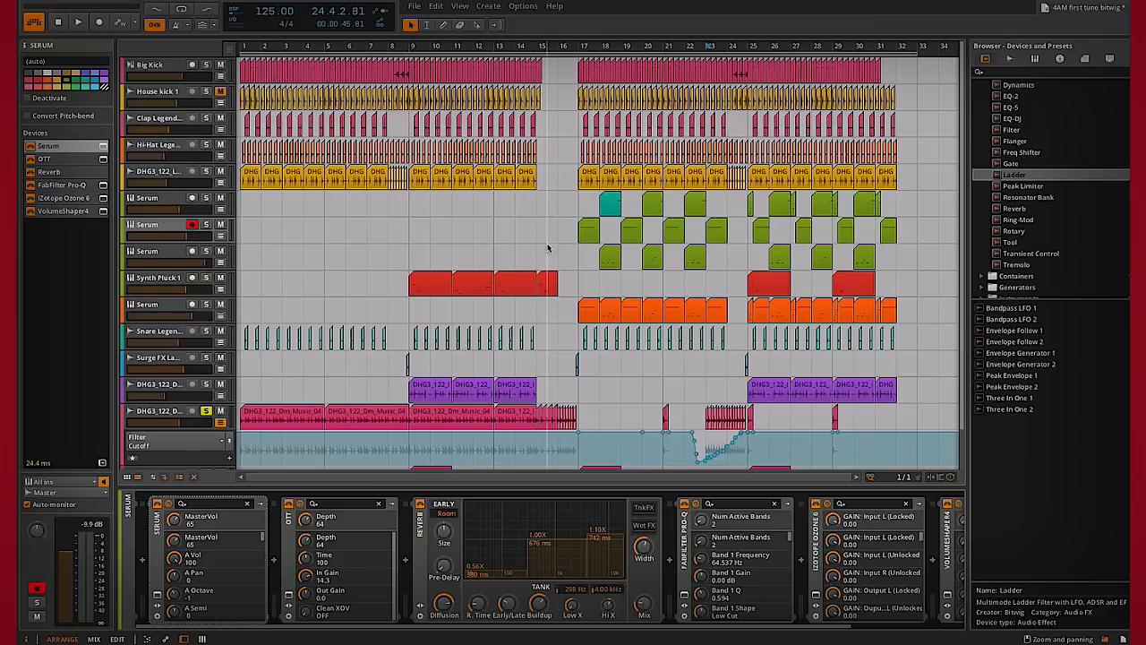
{"action": "mouse_move", "coordinate": [558, 260]}
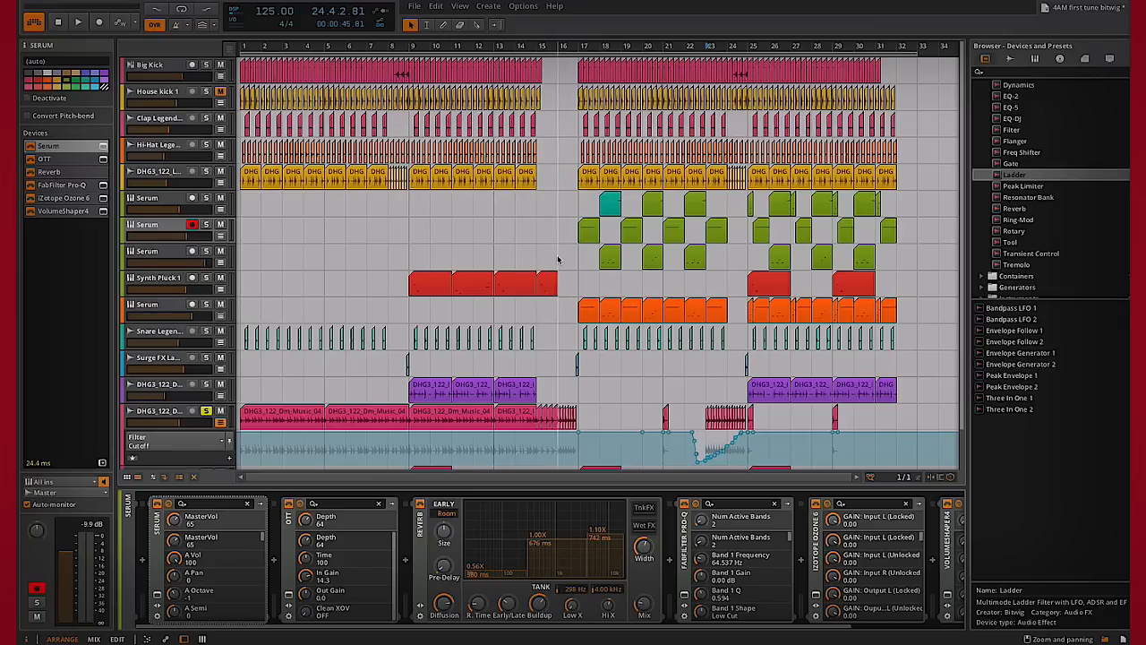